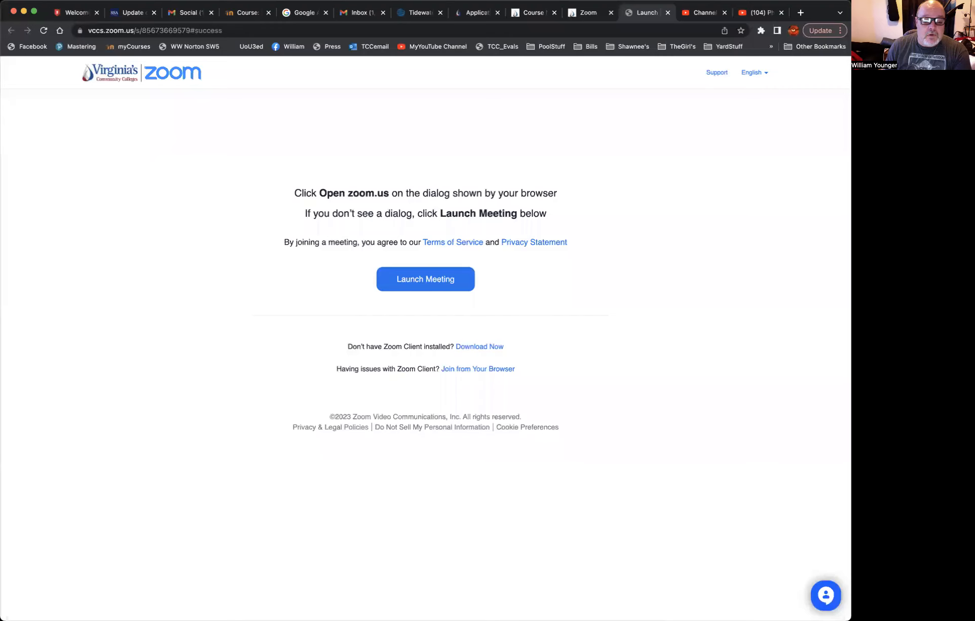
mouse_move(590, 131)
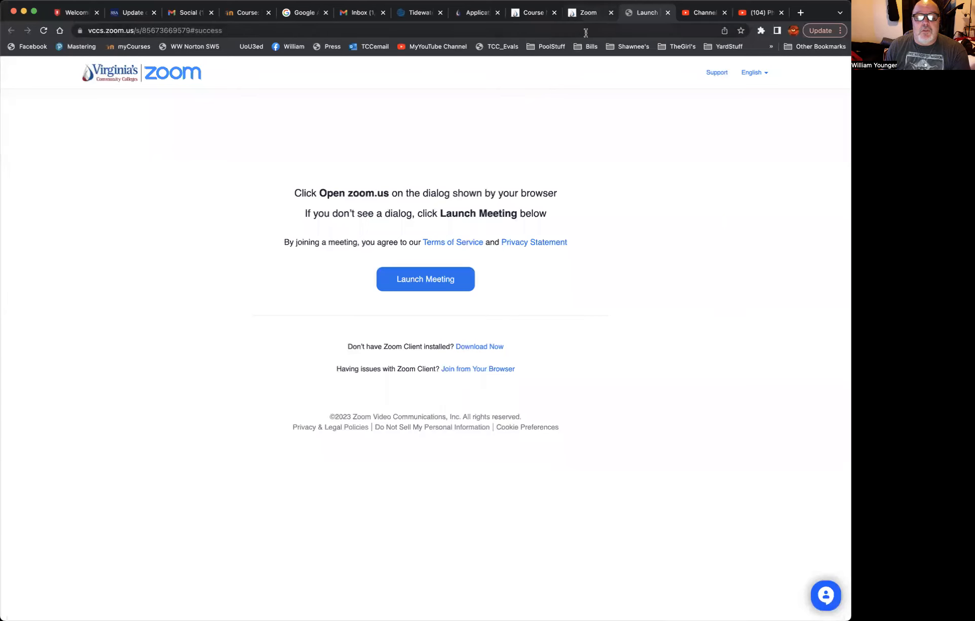
Switch back to the course's Zoom meeting details page from the launch page.
click(588, 12)
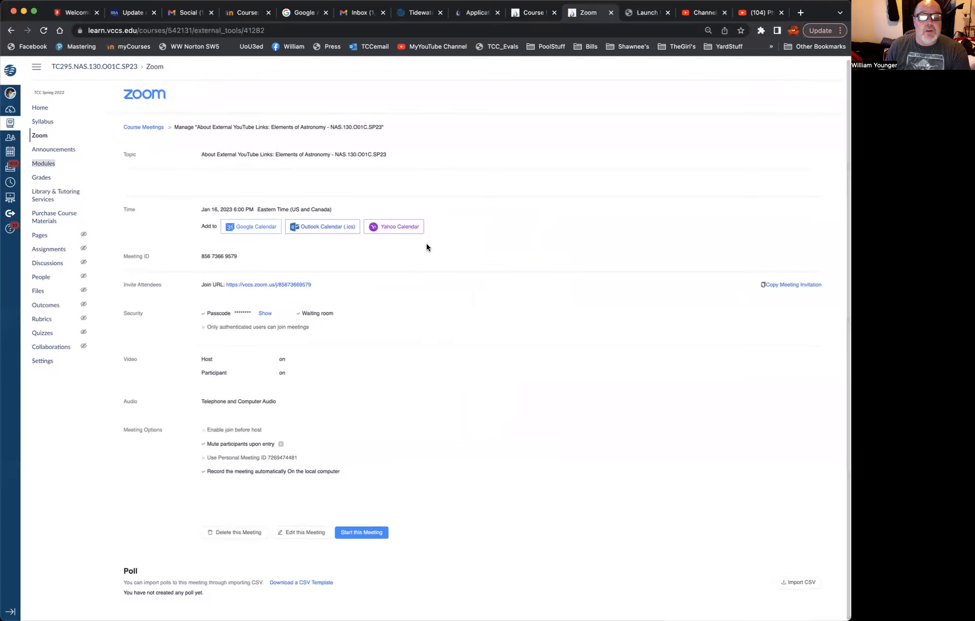
Bring the Important Astronomy Links module with Mr Younger's YouTube Channel link into view on the Modules page.
click(529, 12)
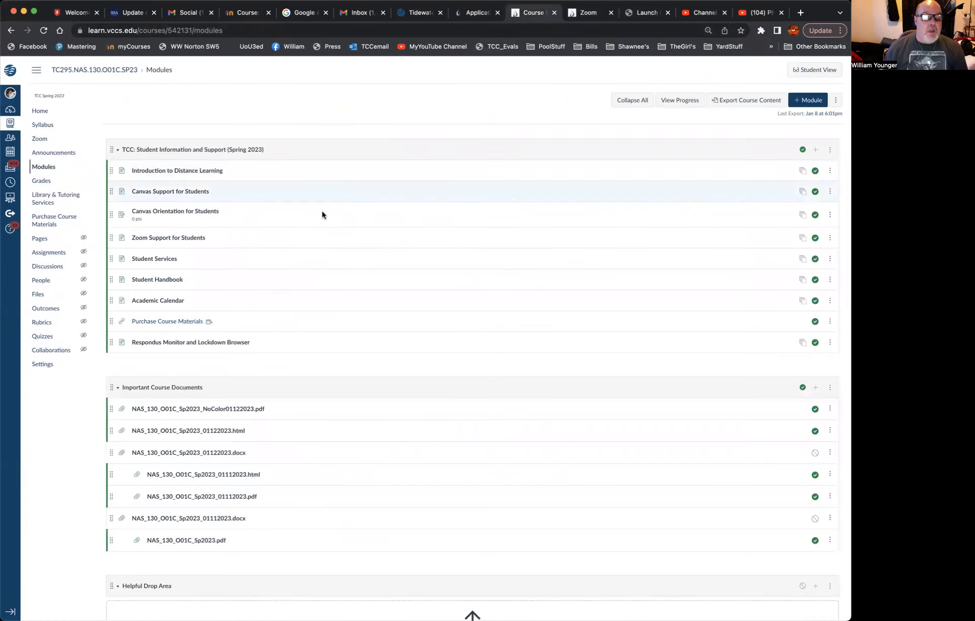
scroll(down, 3)
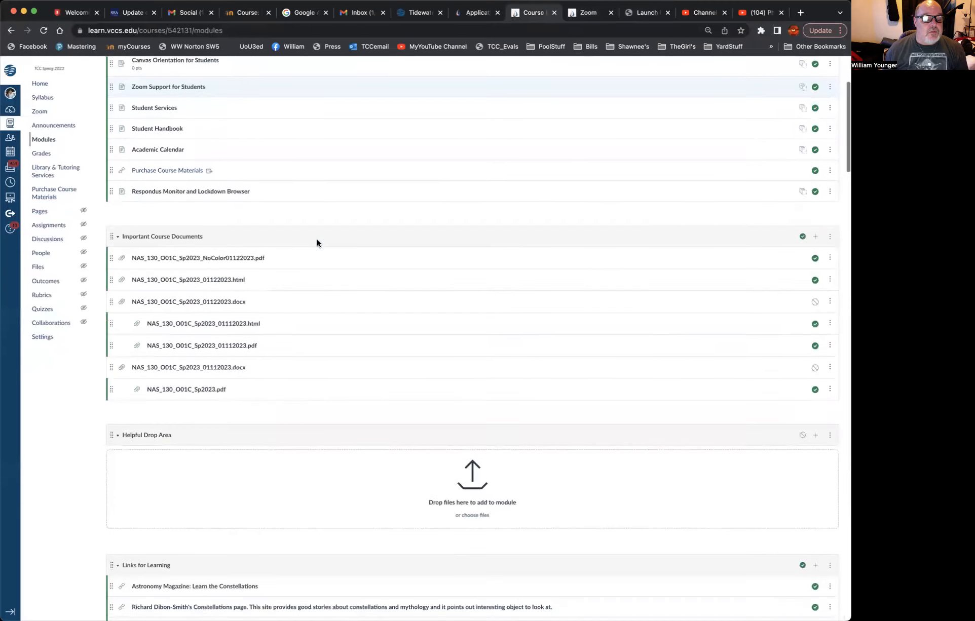
scroll(down, 3)
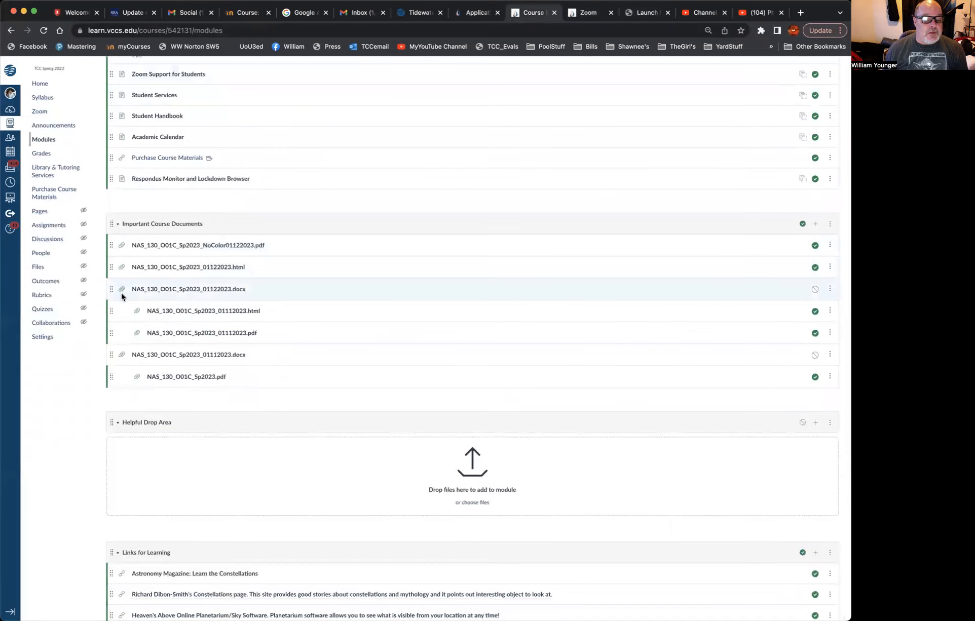
scroll(down, 3)
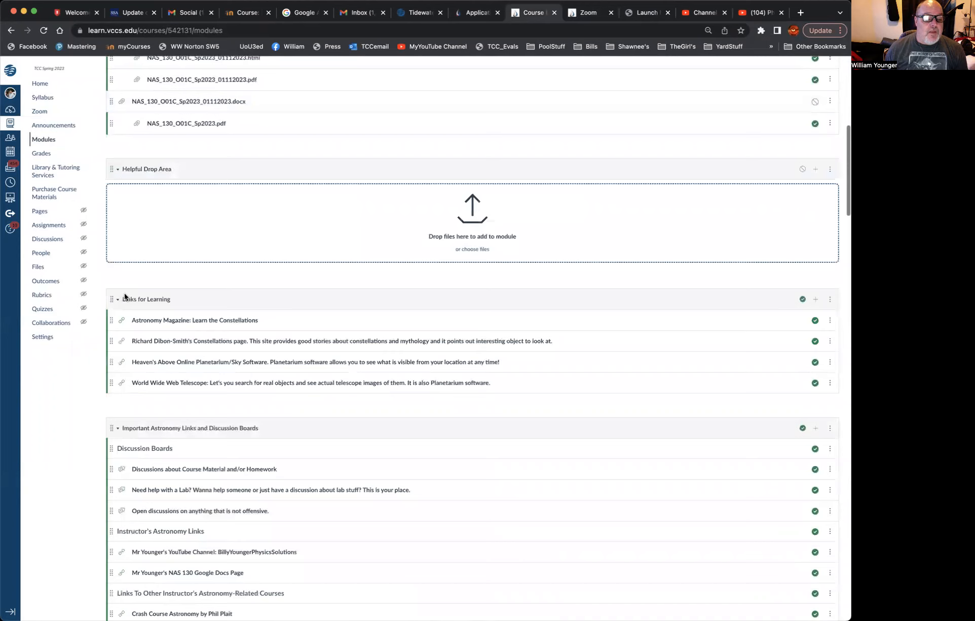
scroll(down, 3)
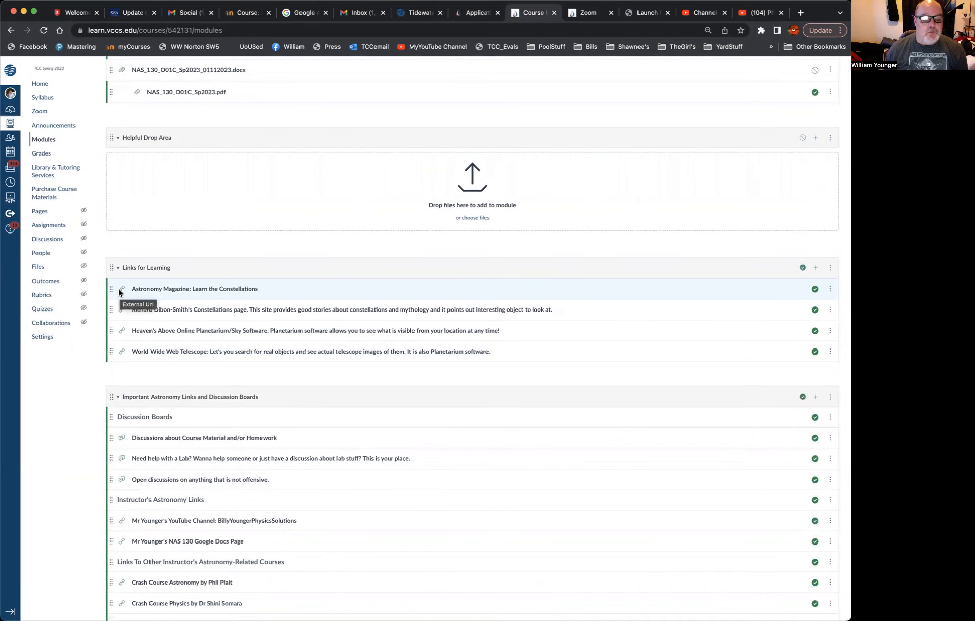
scroll(down, 3)
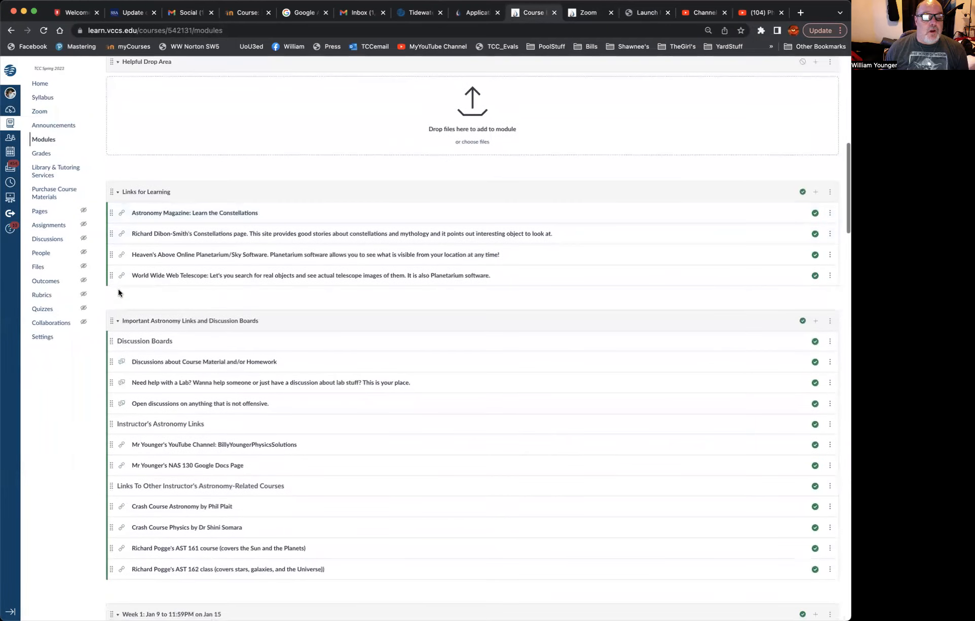
scroll(down, 3)
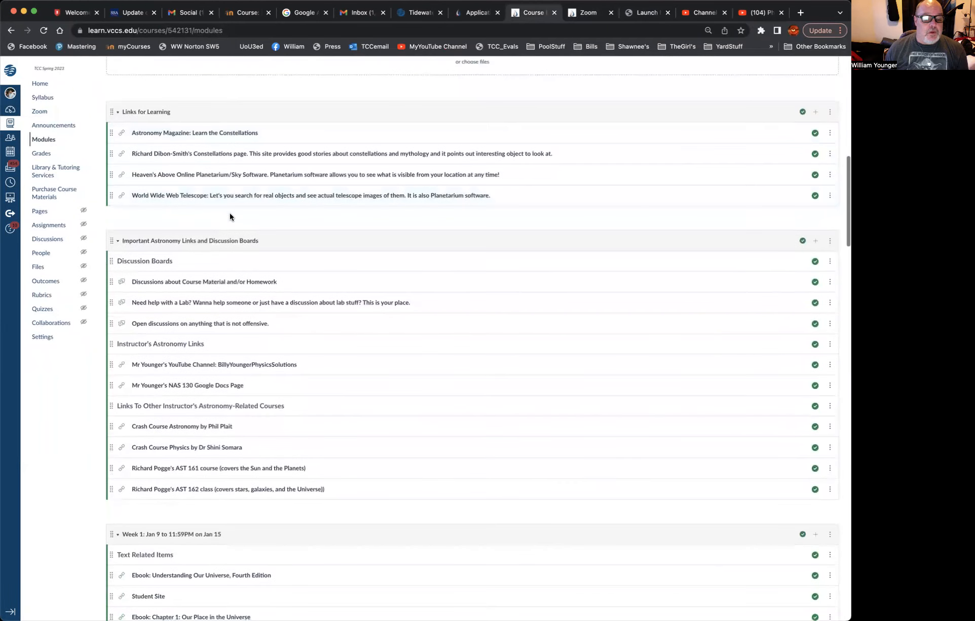
scroll(up, 3)
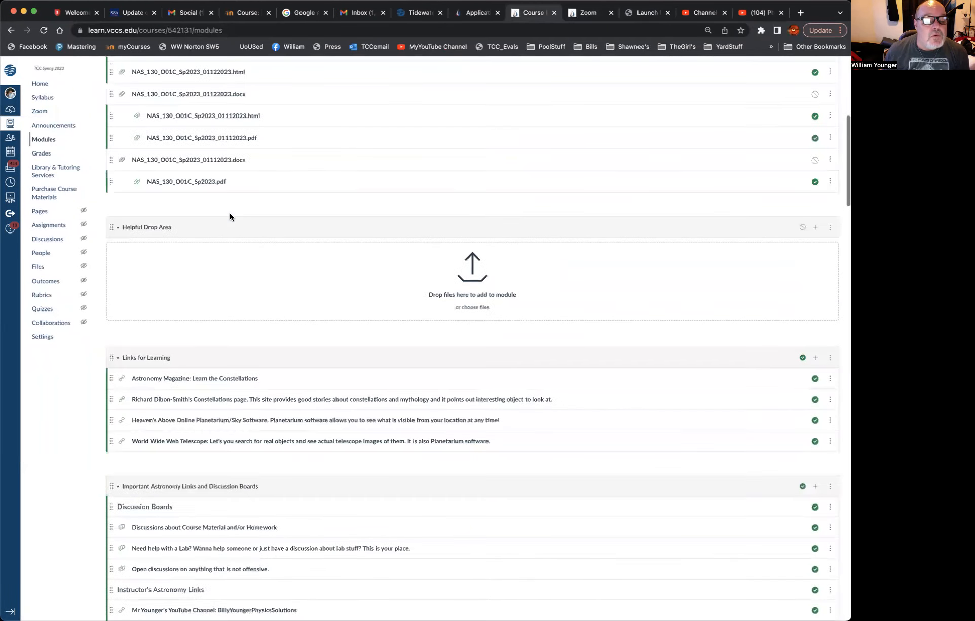
scroll(down, 3)
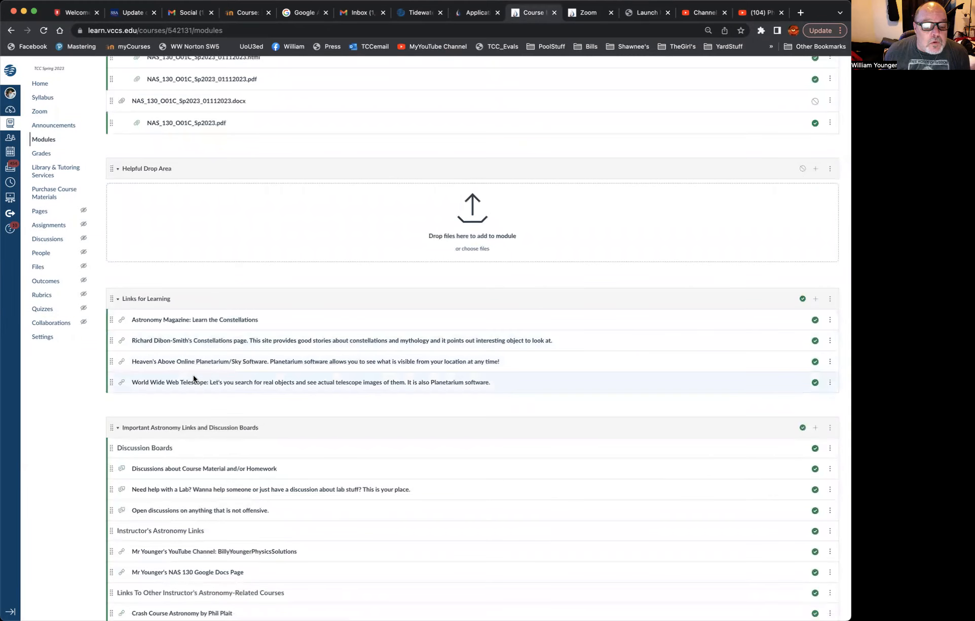
mouse_move(194, 319)
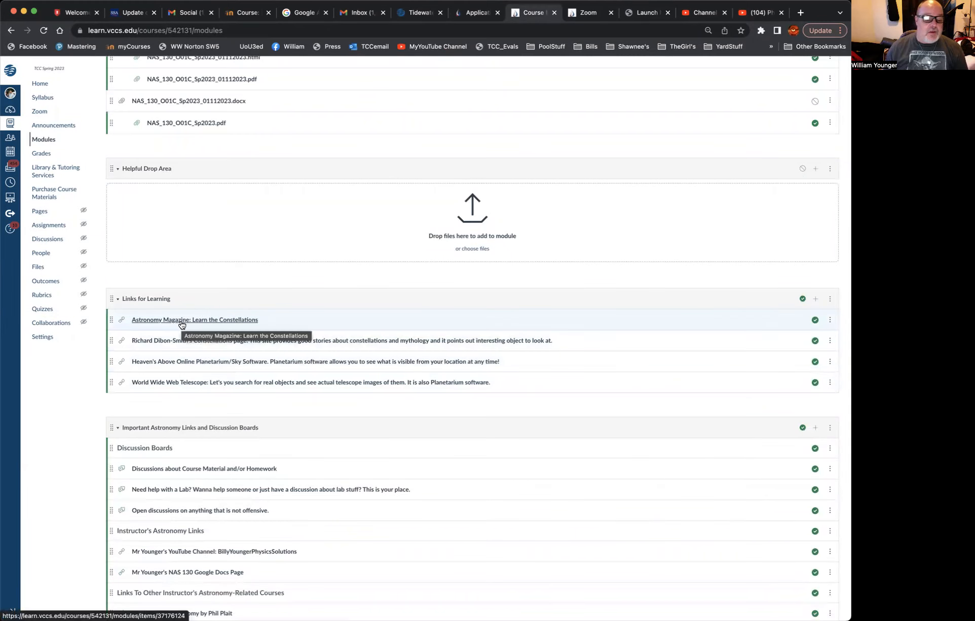
scroll(down, 3)
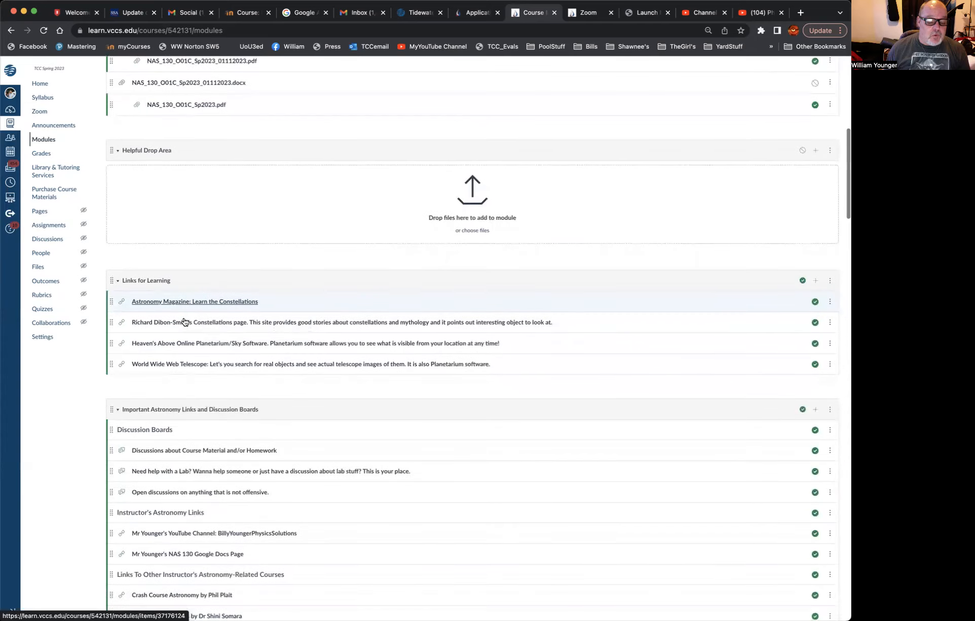
scroll(down, 3)
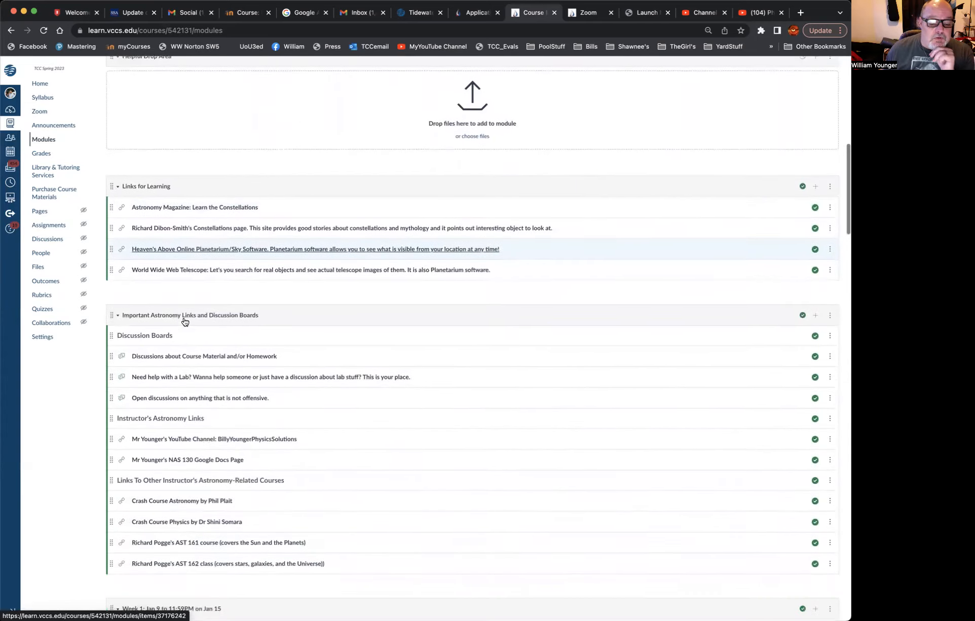
scroll(down, 3)
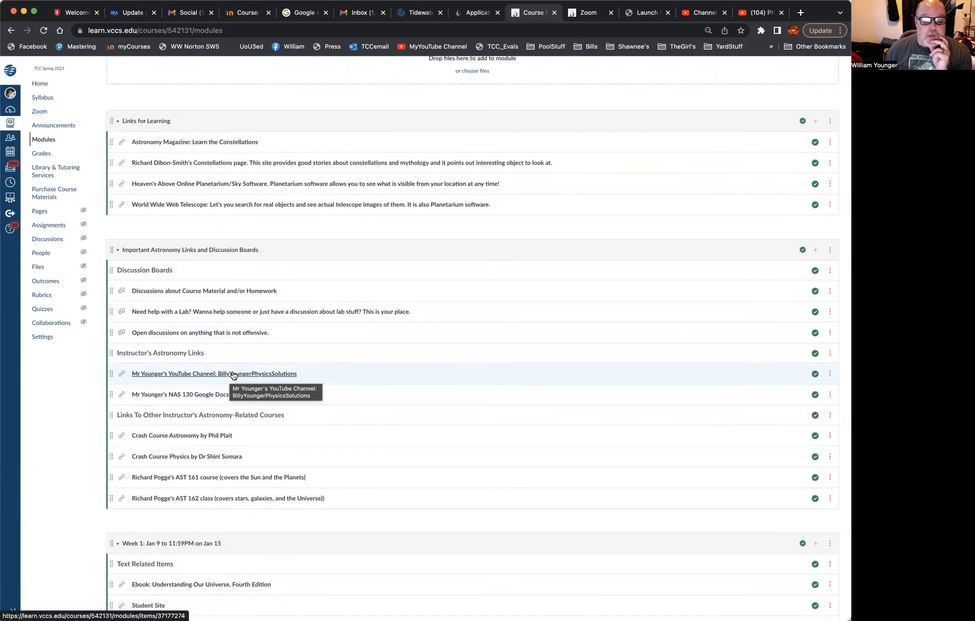
Launch Mr Younger's YouTube Channel link from the module in a new browser tab.
click(214, 374)
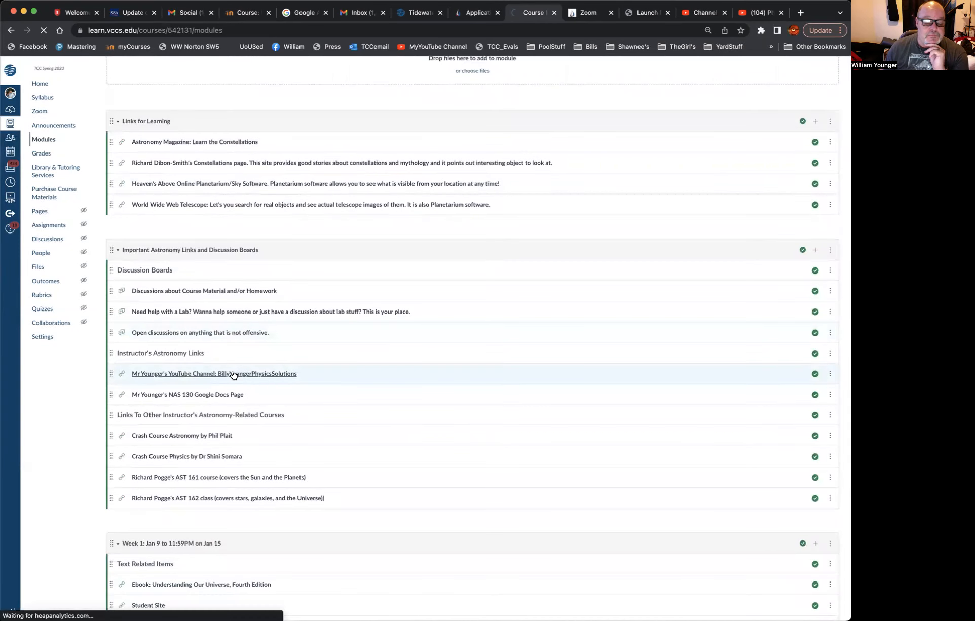
click(214, 374)
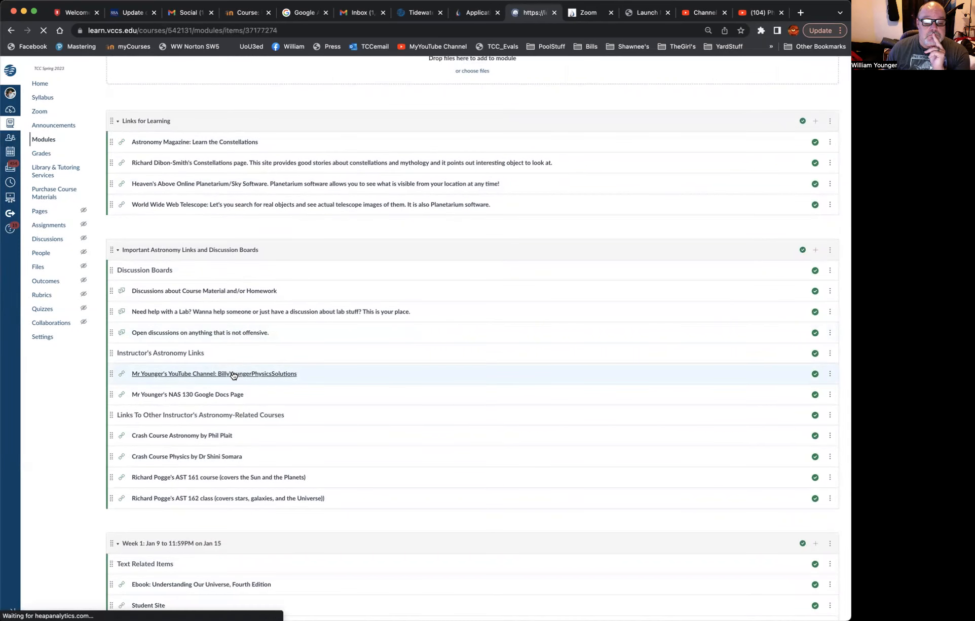
click(213, 373)
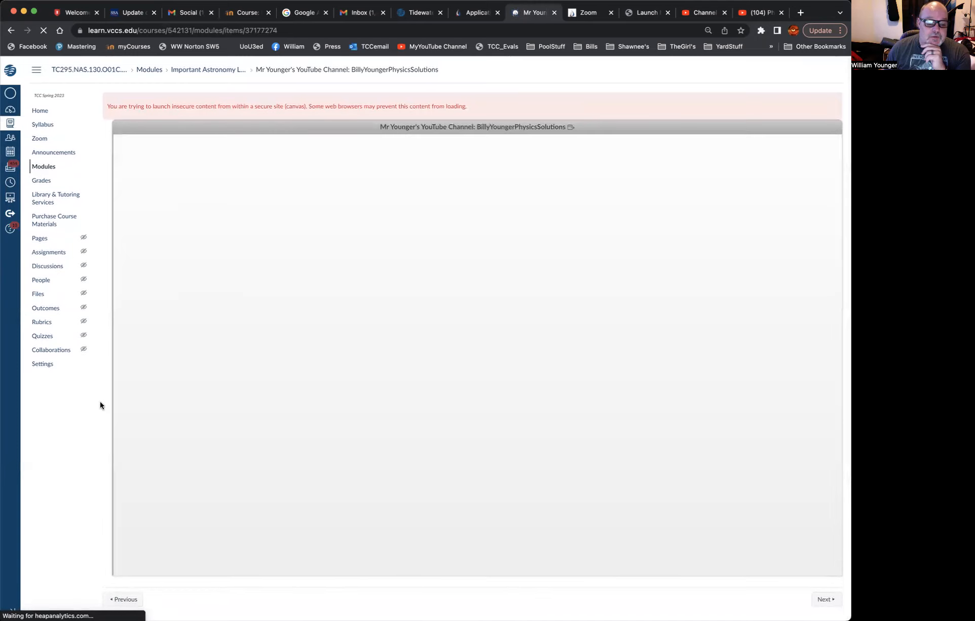
mouse_move(571, 136)
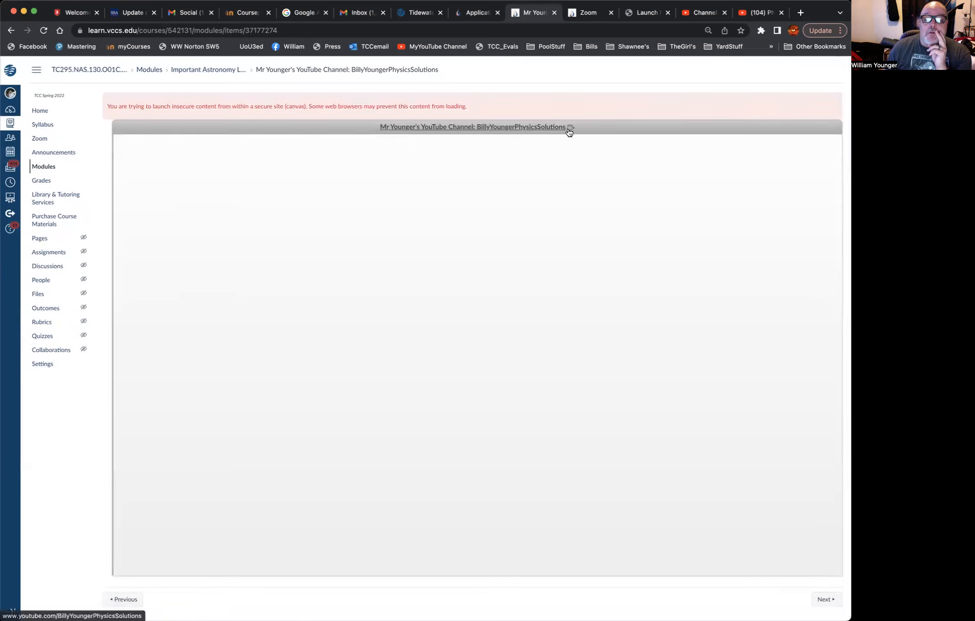
mouse_move(394, 131)
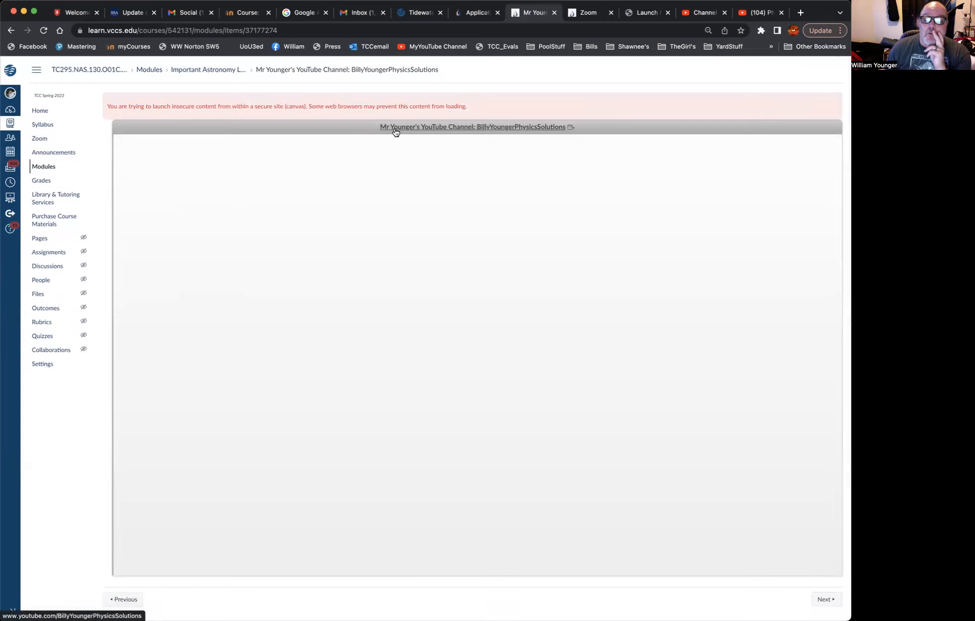
mouse_move(530, 118)
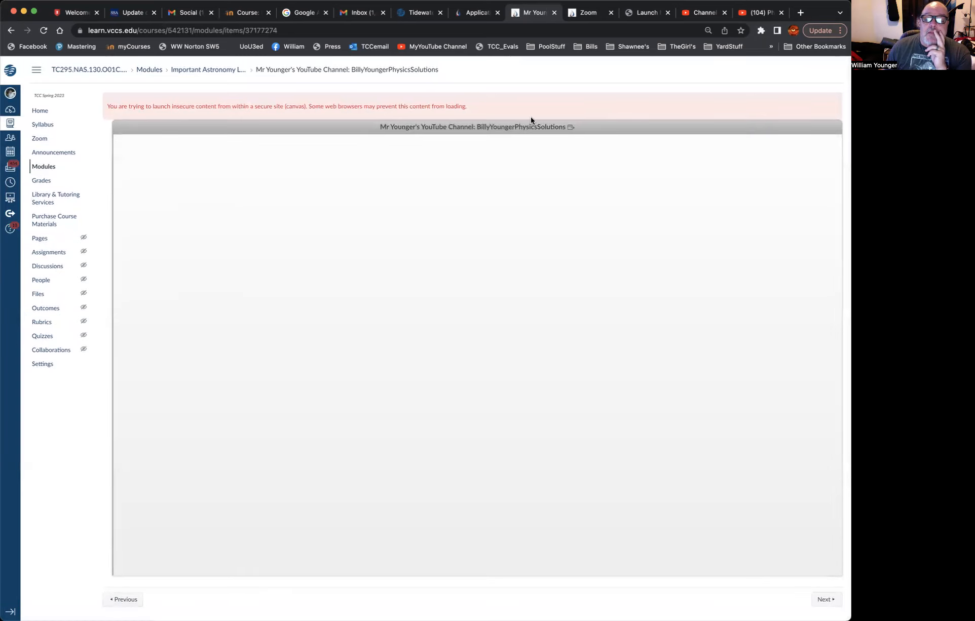
mouse_move(568, 127)
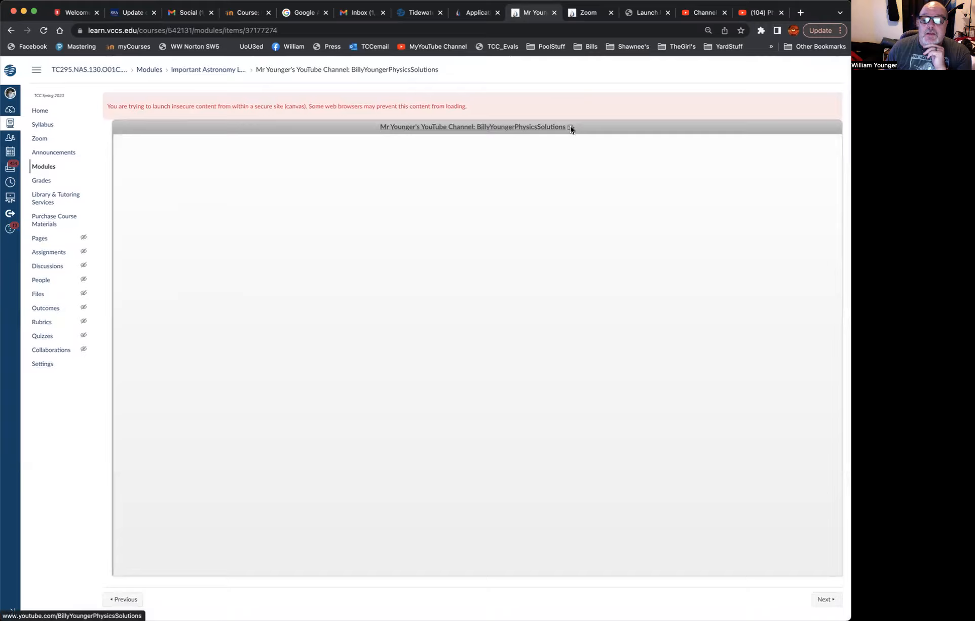
click(472, 126)
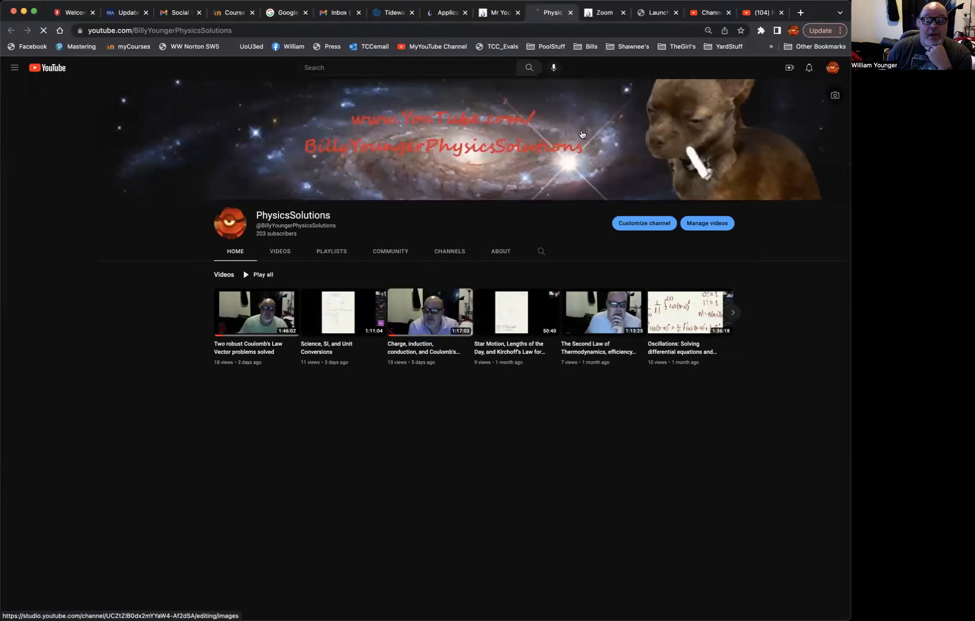
Bring up the empty in-channel search box on the PhysicsSolutions channel home page.
click(14, 67)
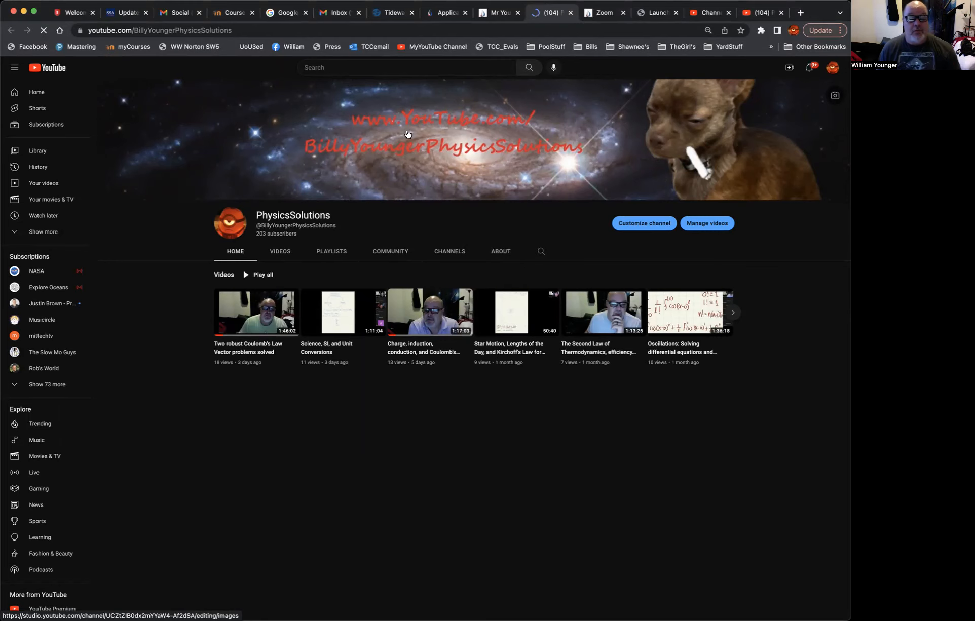
mouse_move(385, 90)
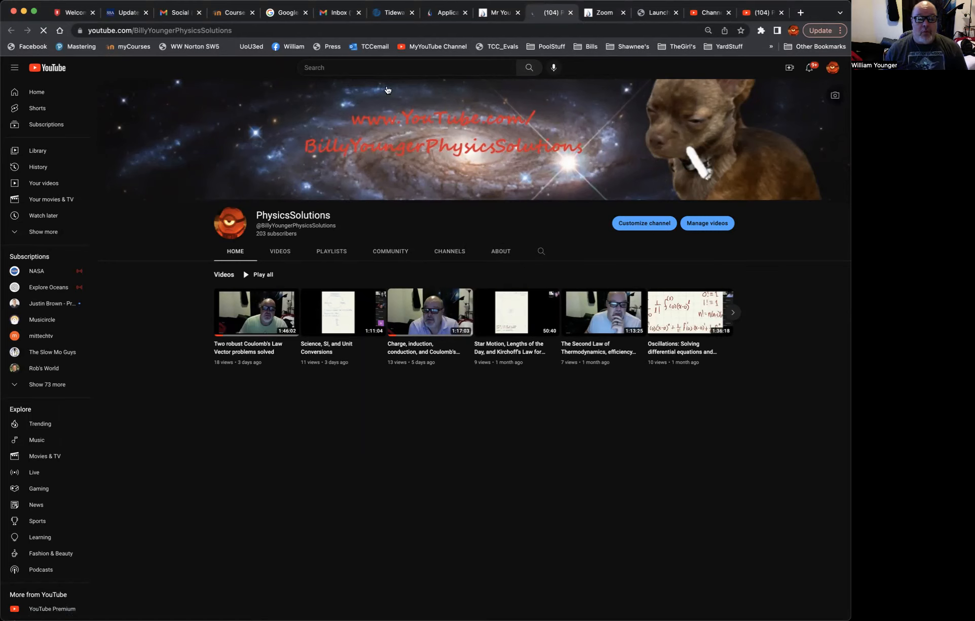
click(352, 66)
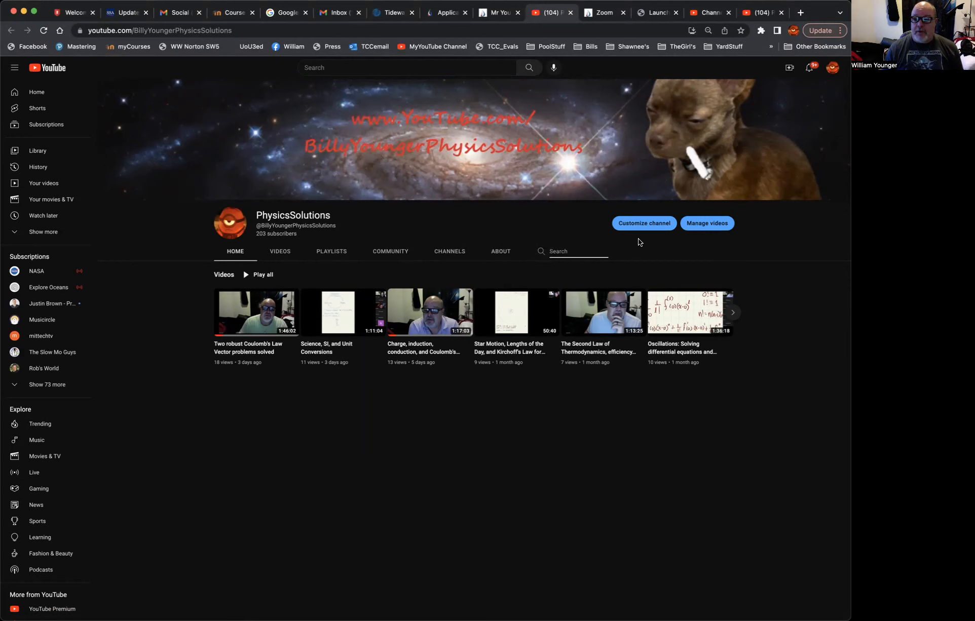
Search the channel for 'NAS' and look through results such as Introduction to NAS 132.
text(N)
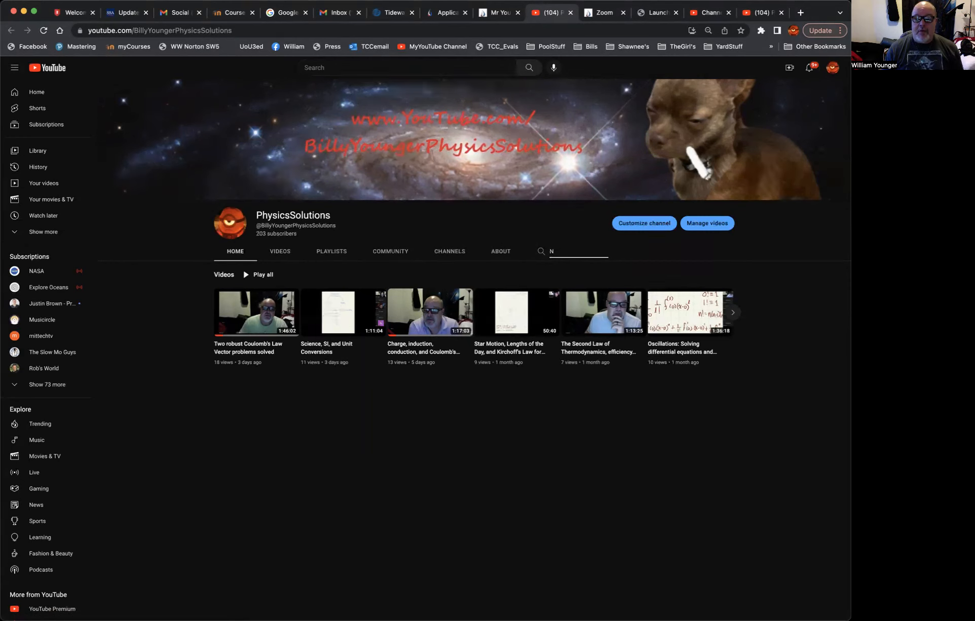
text(AS)
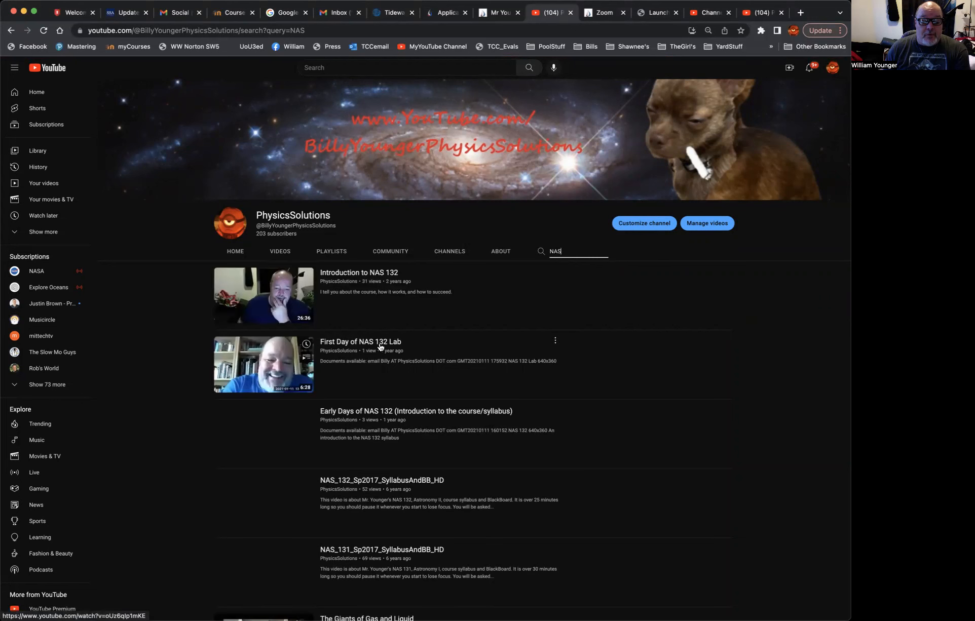
scroll(down, 3)
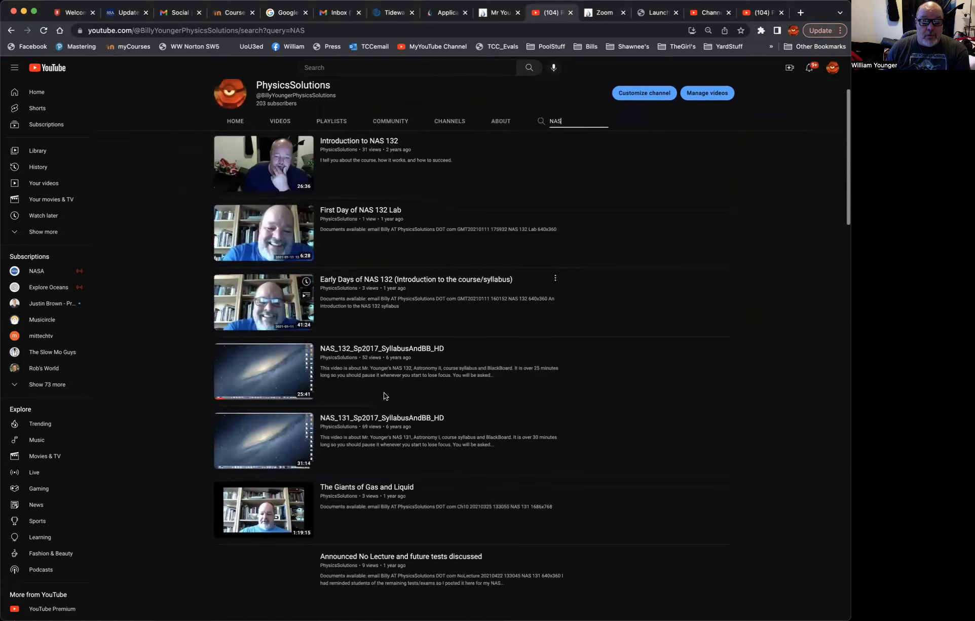
scroll(down, 3)
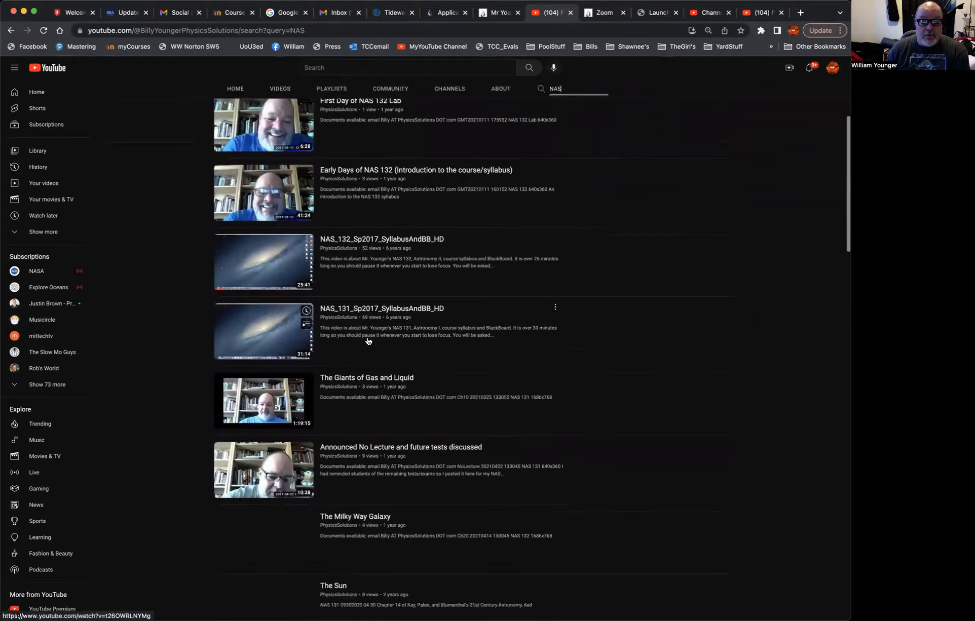
scroll(down, 3)
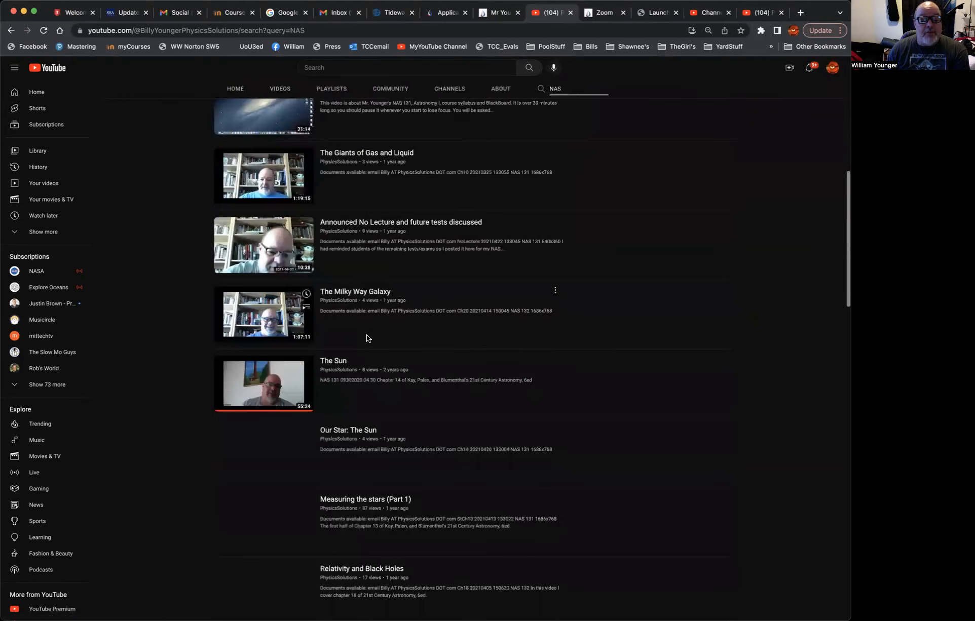
scroll(down, 3)
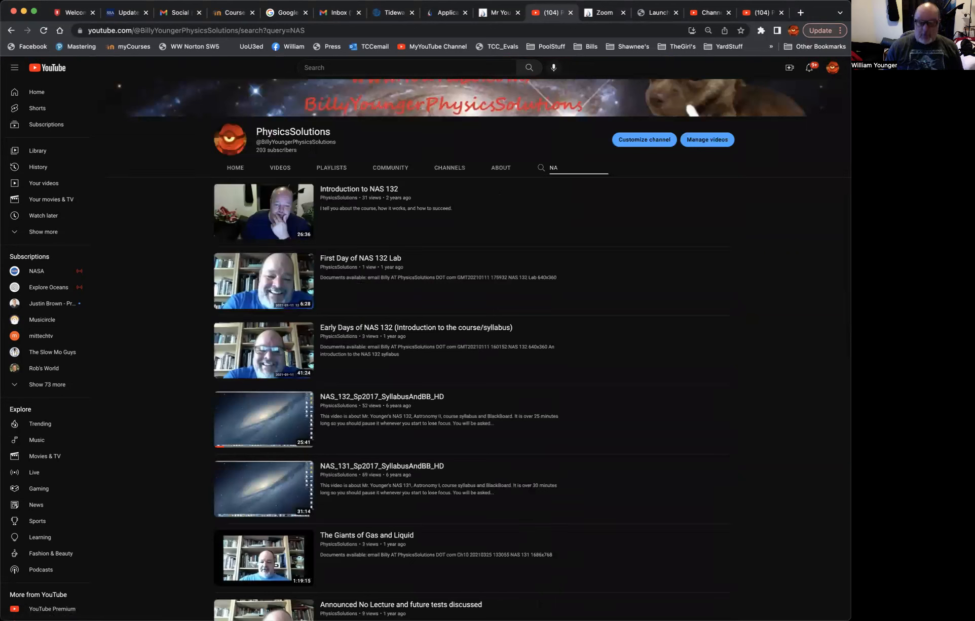
Replace the search term with '241' and browse the PHY 241 video results.
click(576, 168)
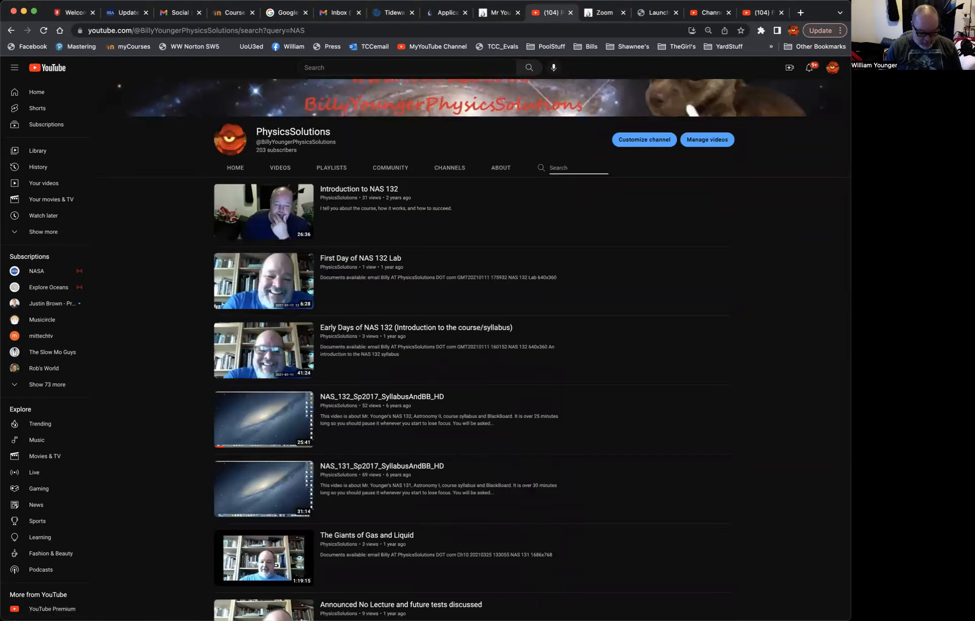
text(241)
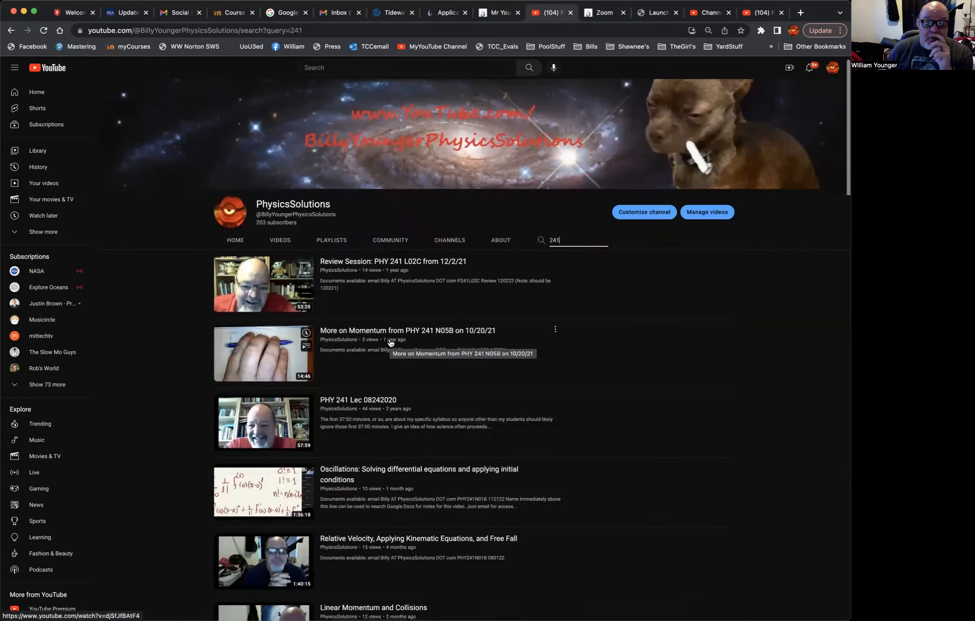
scroll(down, 3)
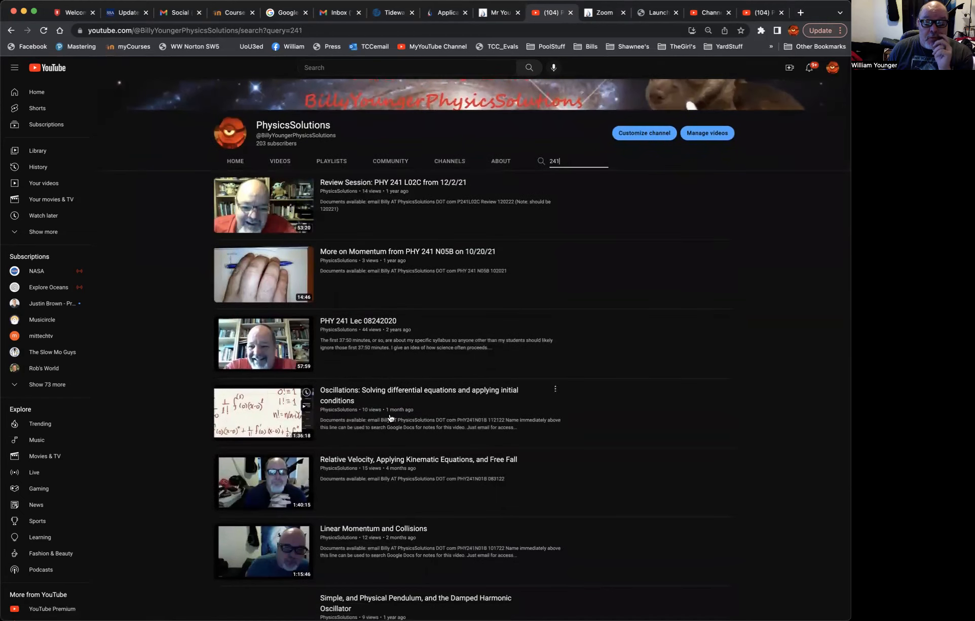
scroll(down, 3)
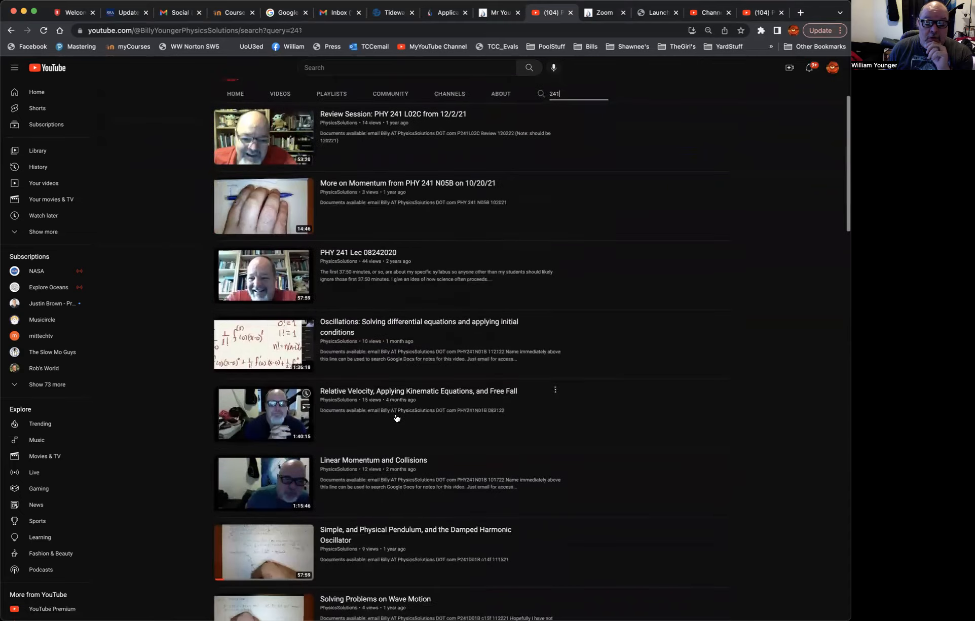
scroll(down, 3)
text(242)
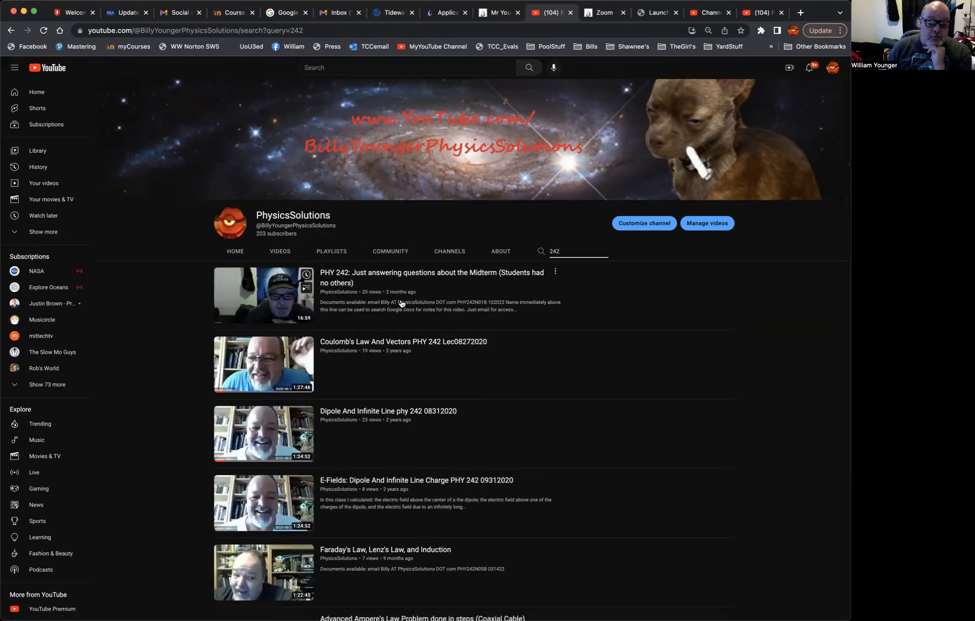
scroll(down, 3)
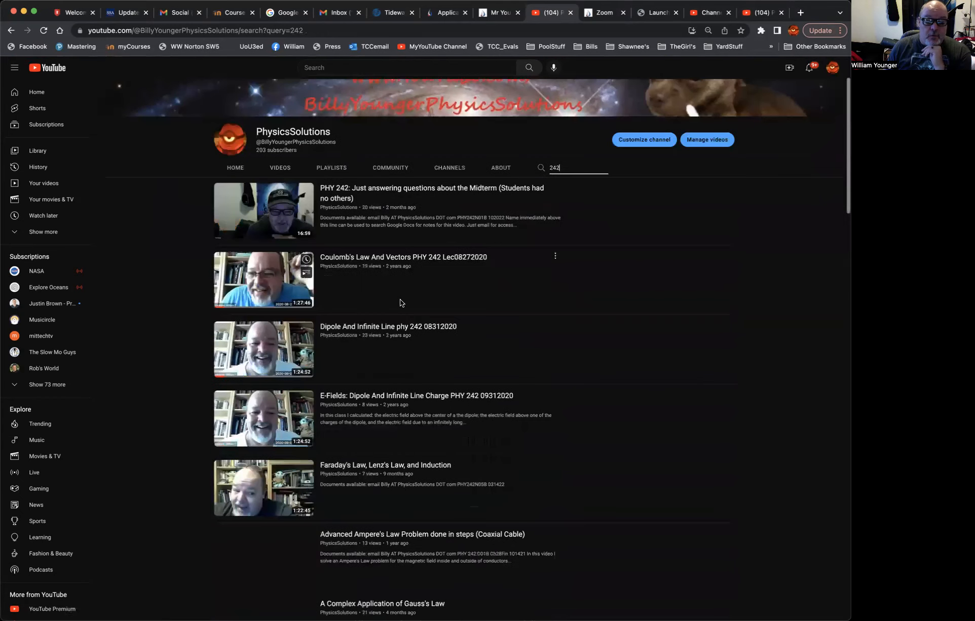